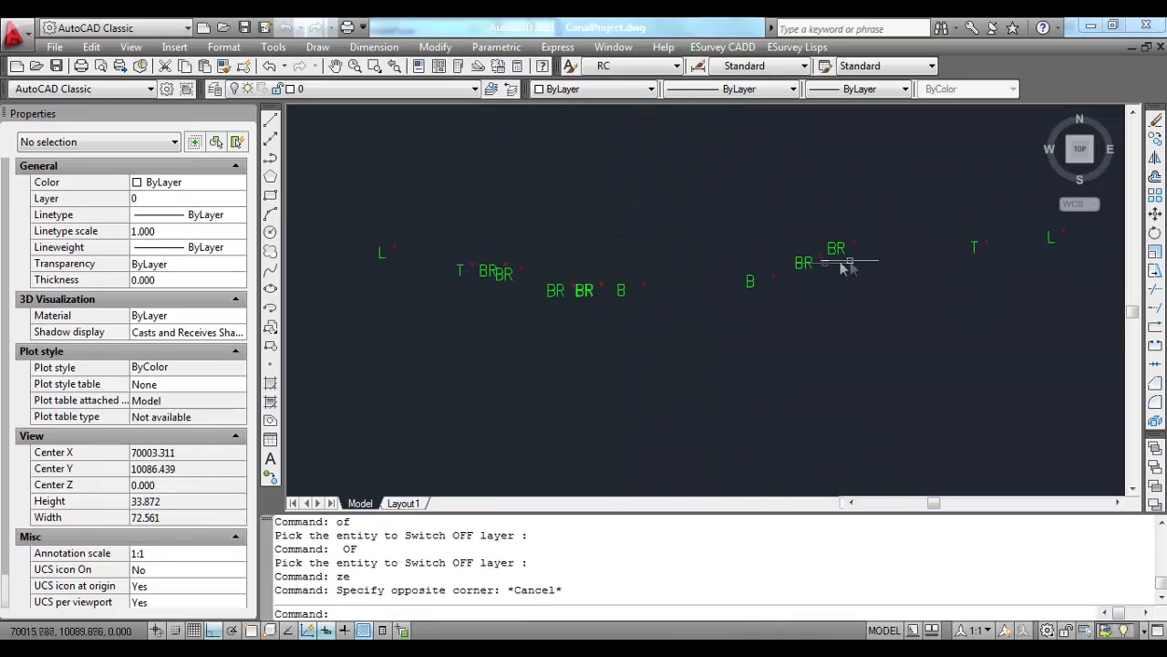
Zoom out from the labelled survey points until the whole canal route is in view.
scroll("down", 3)
type("z")
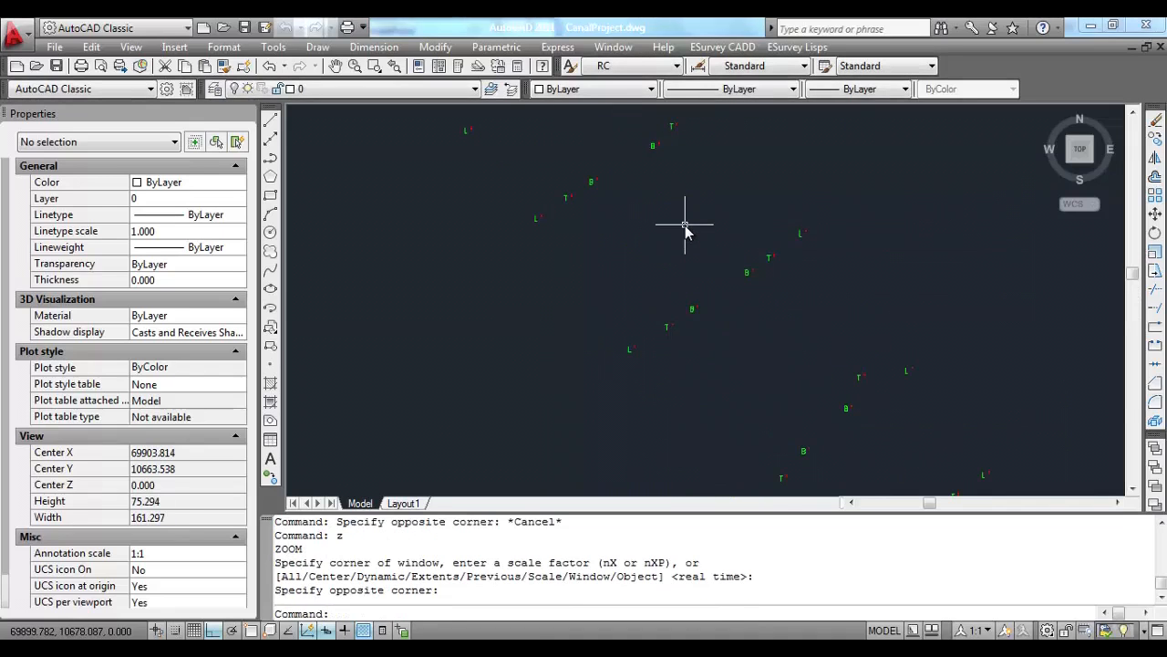
scroll("down", 3)
type("zw")
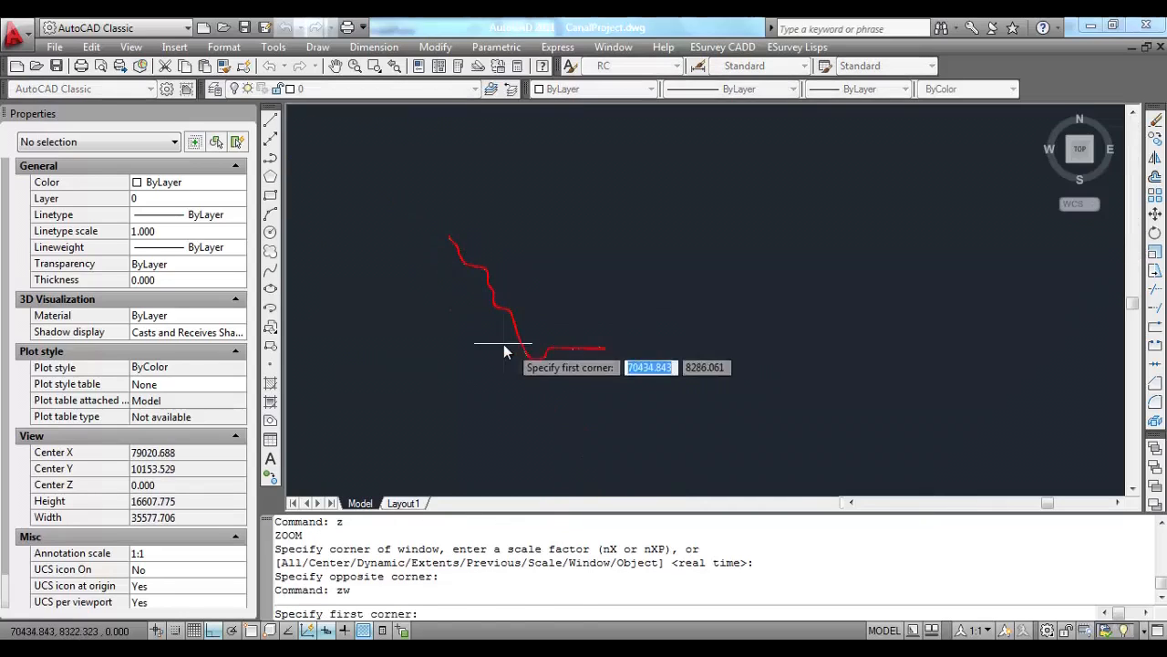
Frame a close stretch of the canal and check a 3D polyline joining the coded points in Properties.
left_click(734, 352)
type("onn")
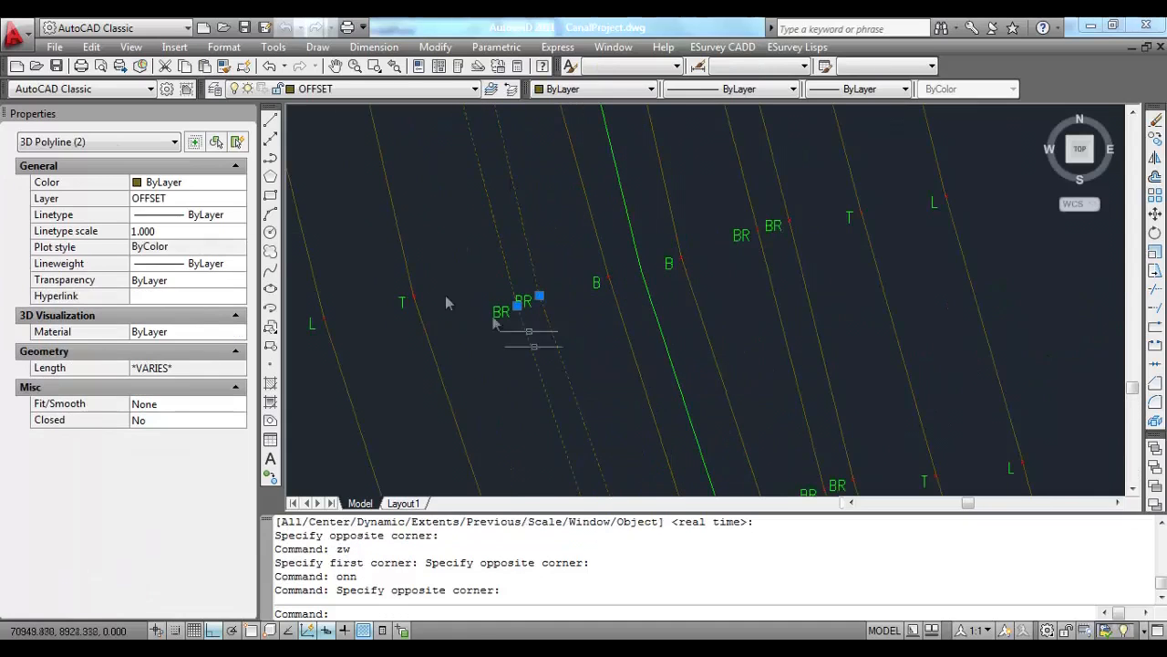
key("Escape")
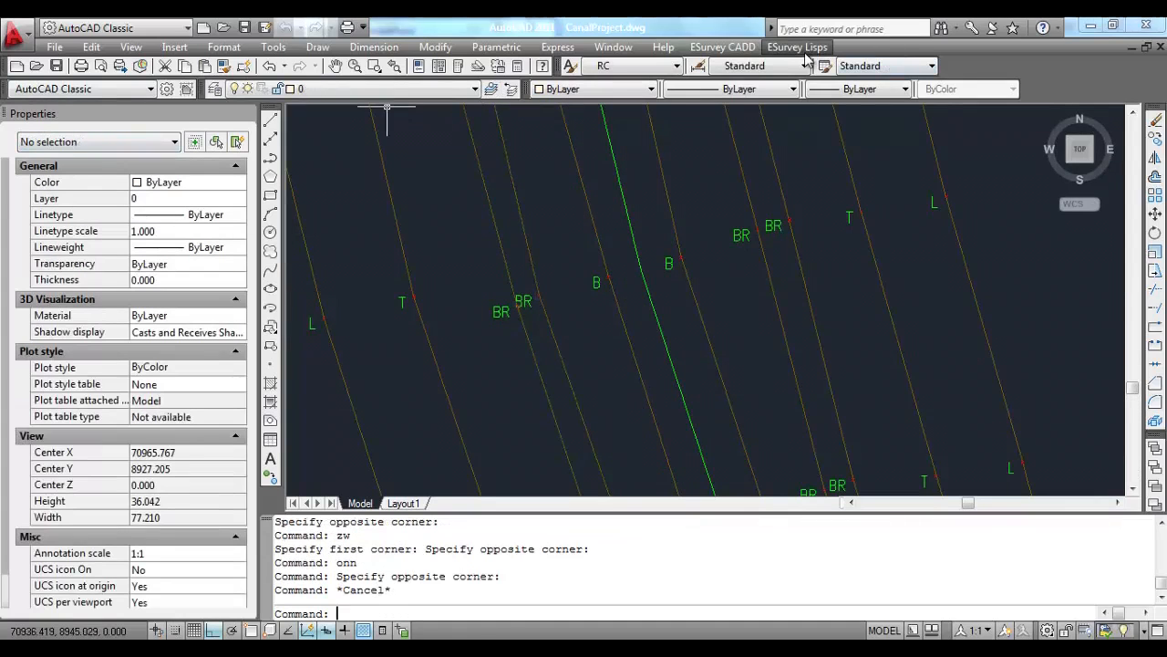
left_click(797, 48)
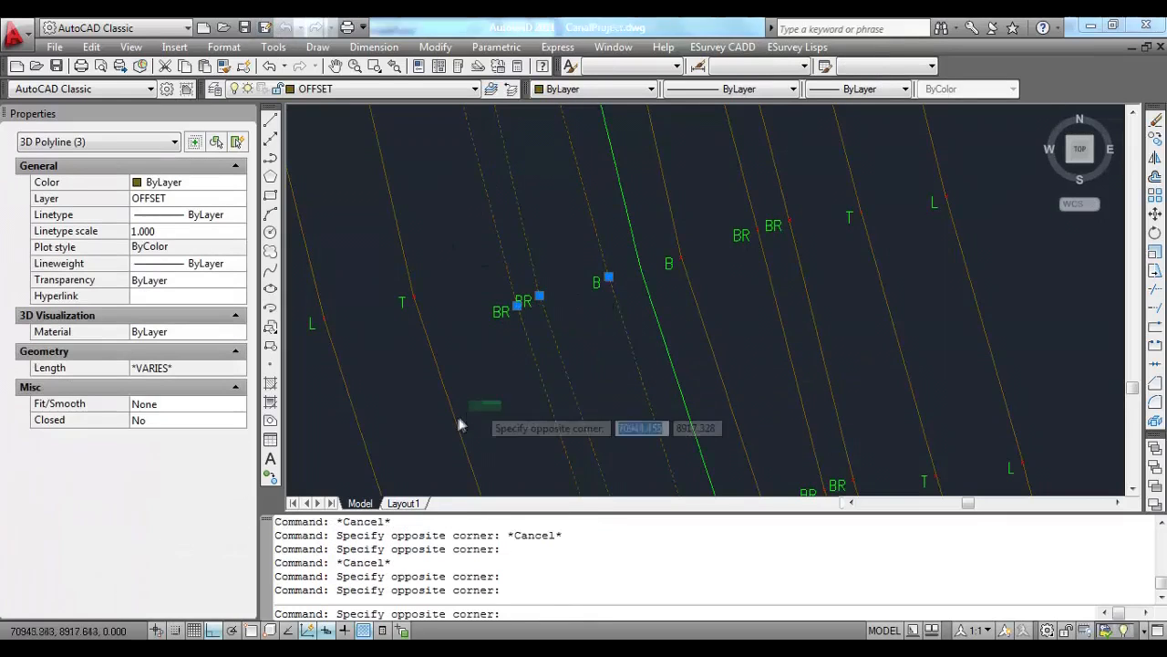
key("Escape")
type("mch")
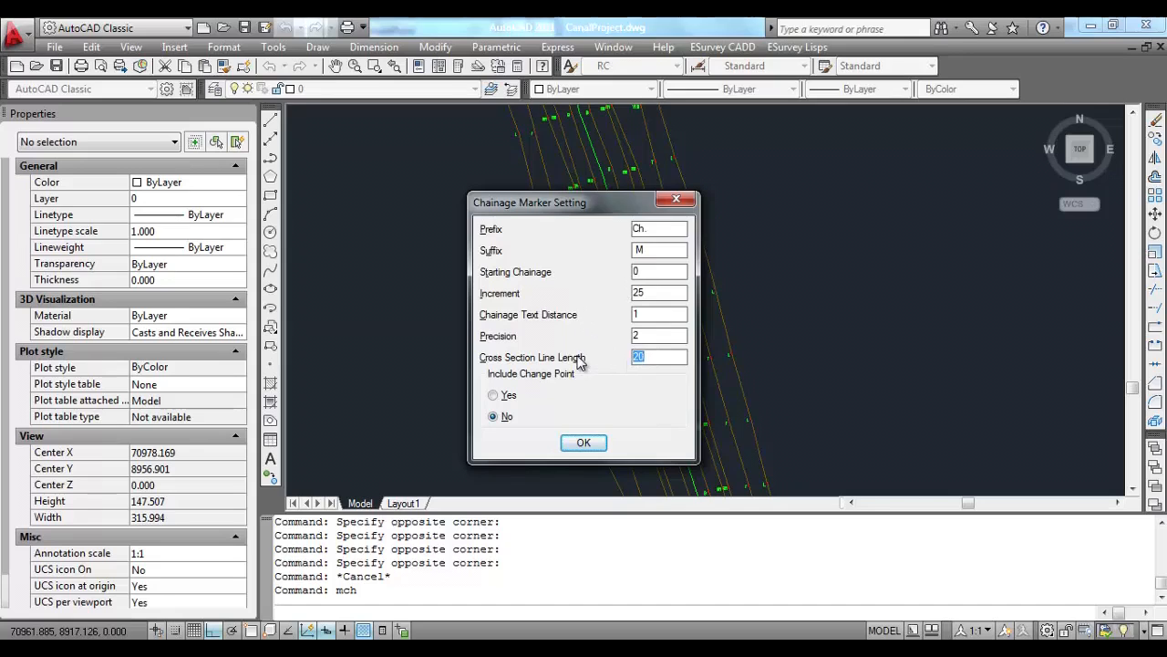
Confirm chainage markers with prefix Ch, suffix M, increment 25 and apply them along the canal centreline.
left_click(584, 444)
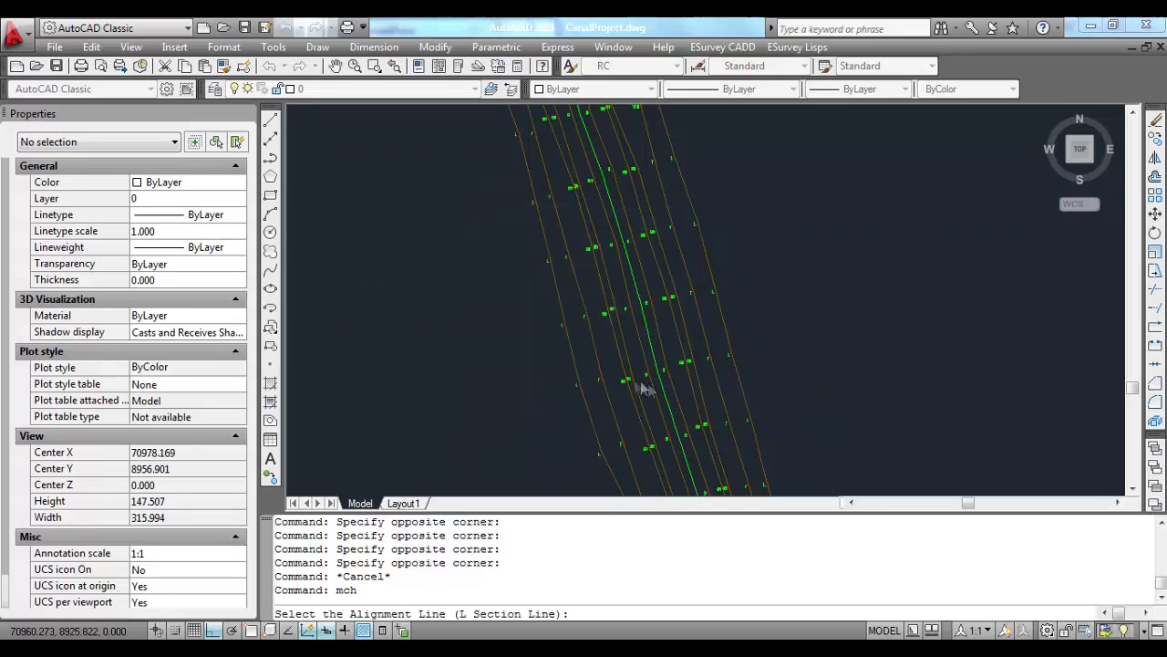
left_click(591, 452)
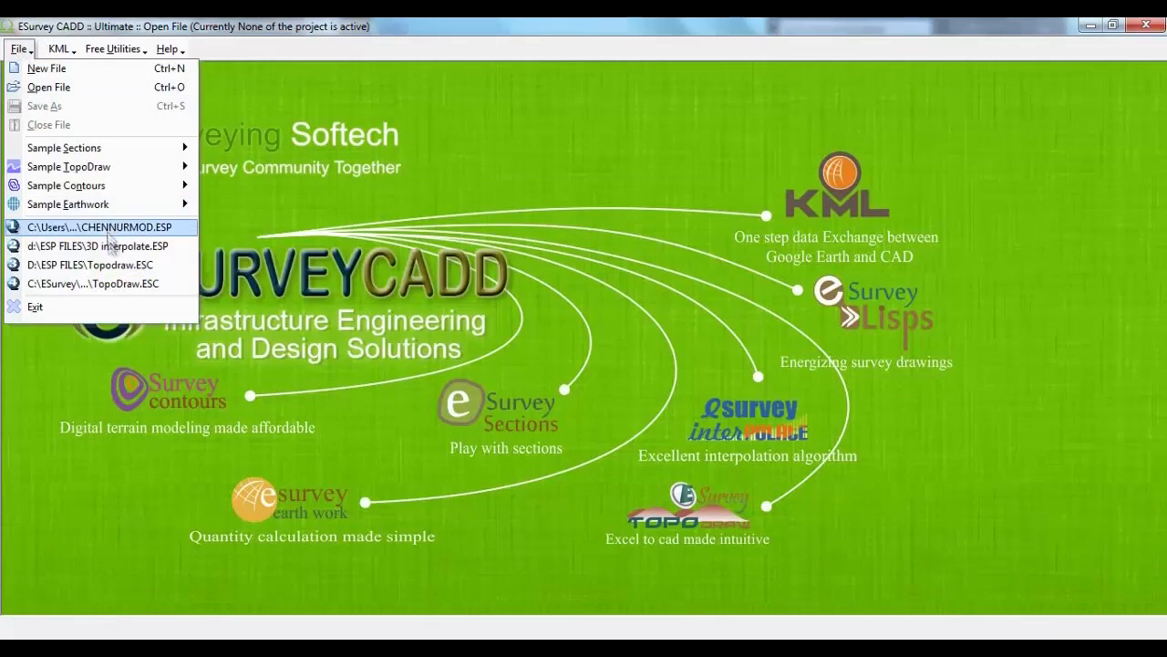
Load the recent 3D interpolate.ESP project and preview the cross section at chainage 100.
left_click(98, 245)
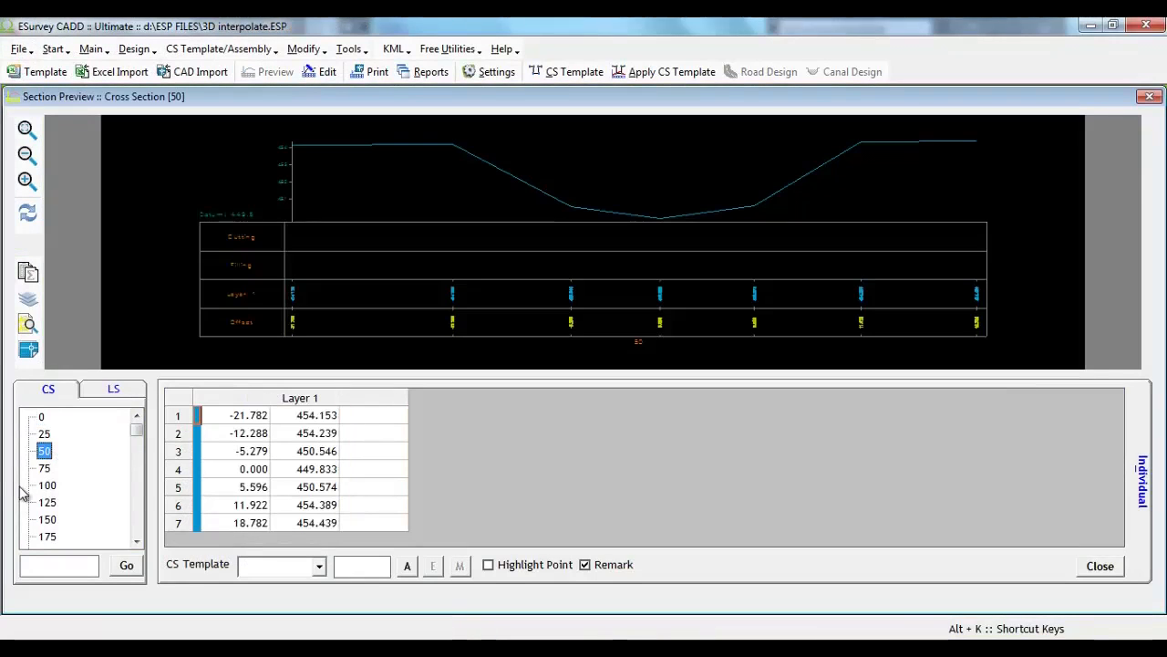
left_click(48, 485)
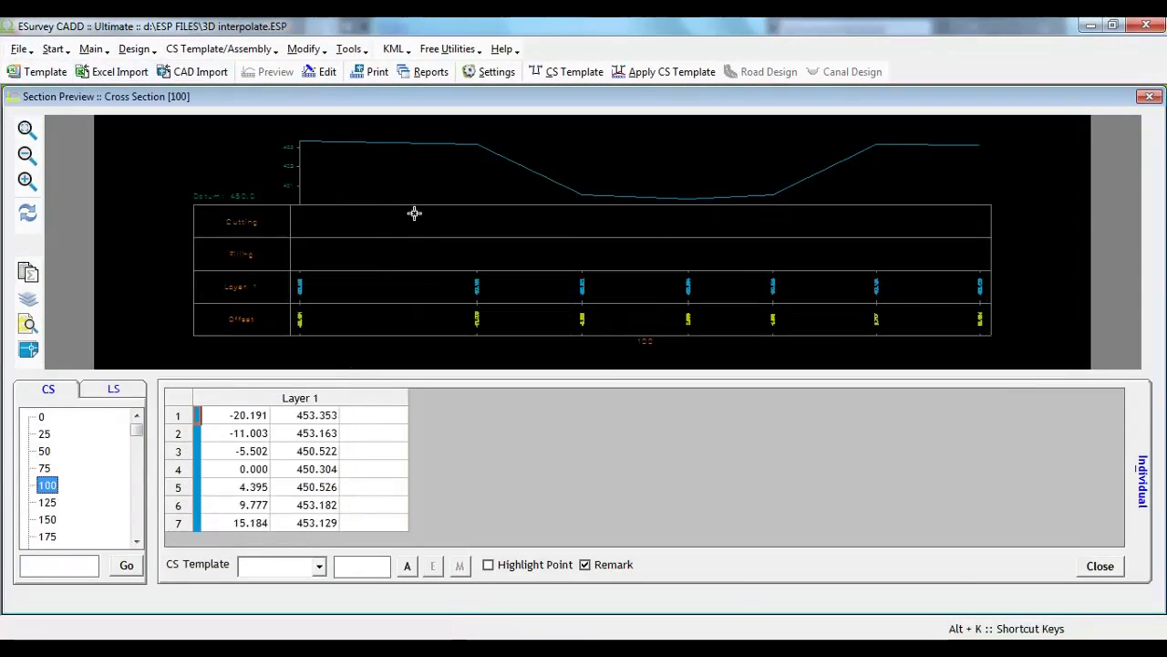